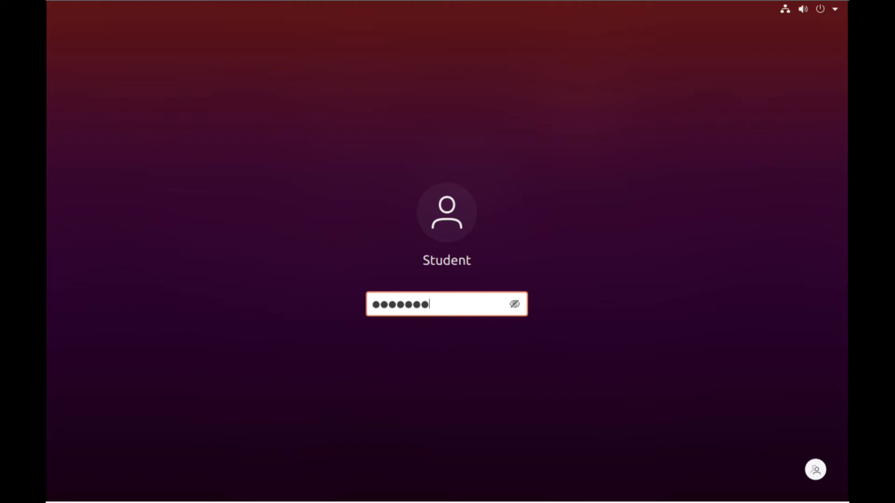
- Submit the password to sign in to the Ubuntu desktop
{"action": "key", "text": "Return"}
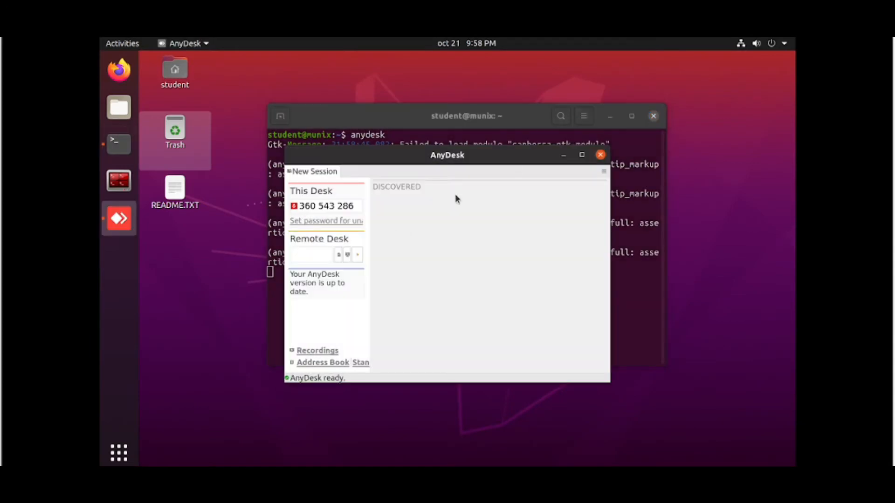
{"action": "left_click", "coordinate": [582, 155]}
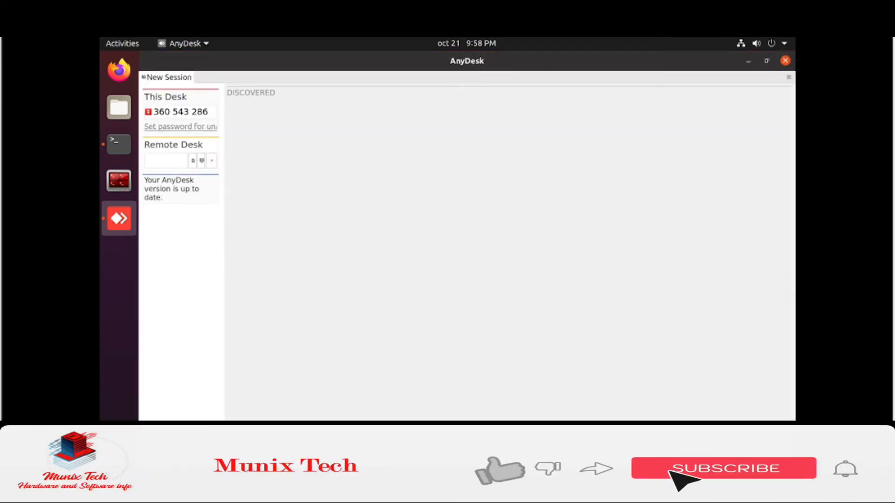
{"action": "left_click", "coordinate": [722, 469]}
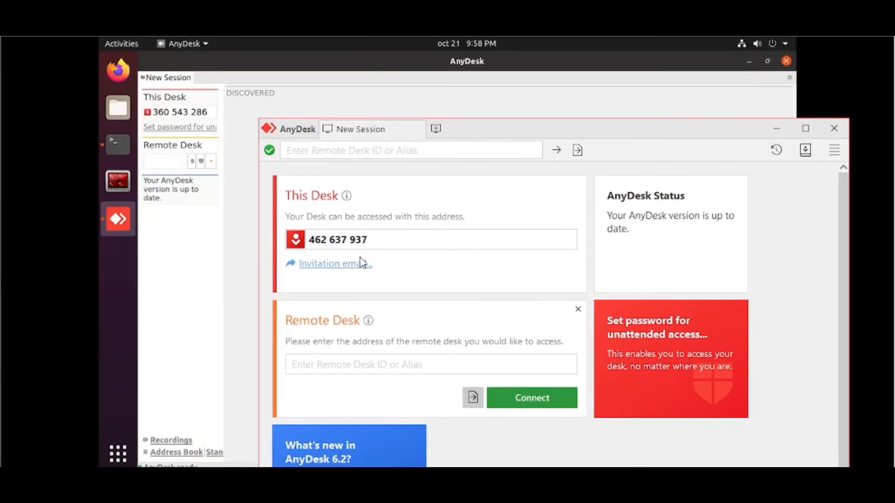
{"action": "left_click", "coordinate": [399, 365]}
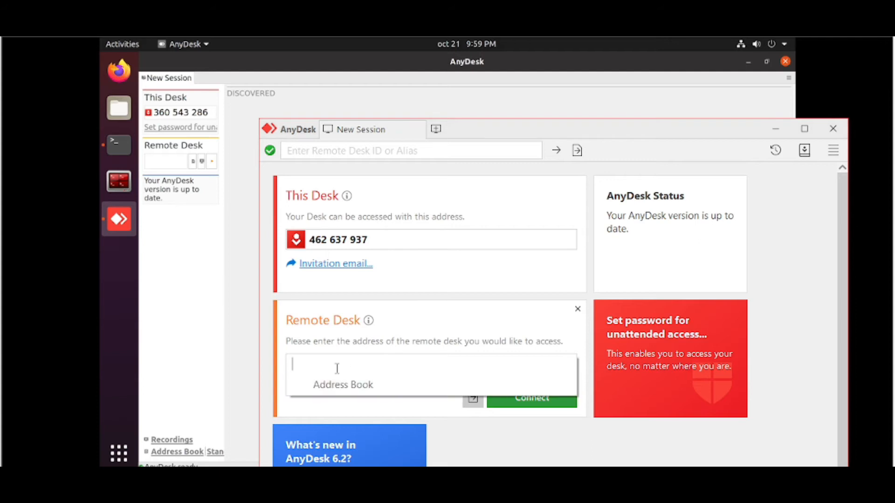
{"action": "type", "text": "360"}
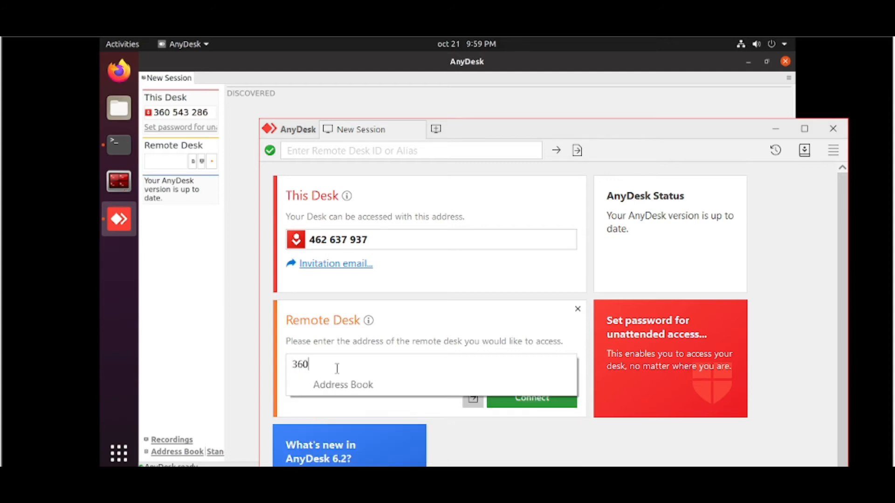
{"action": "type", "text": "543"}
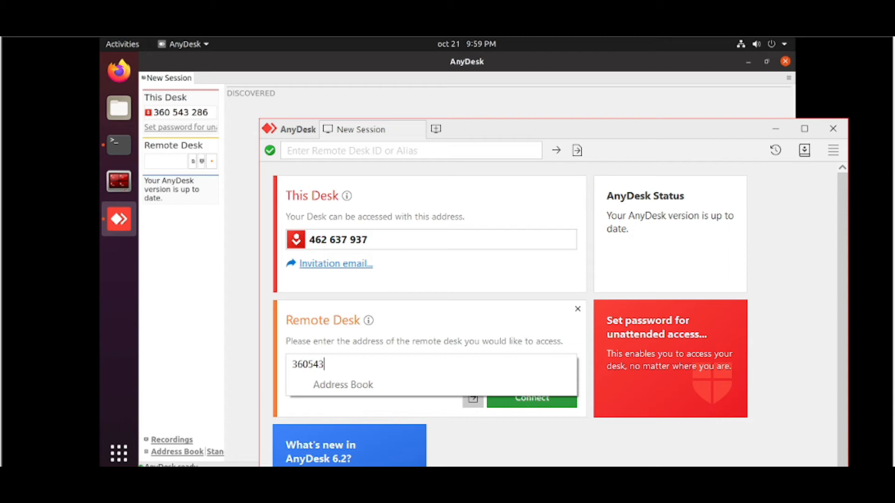
{"action": "type", "text": "286"}
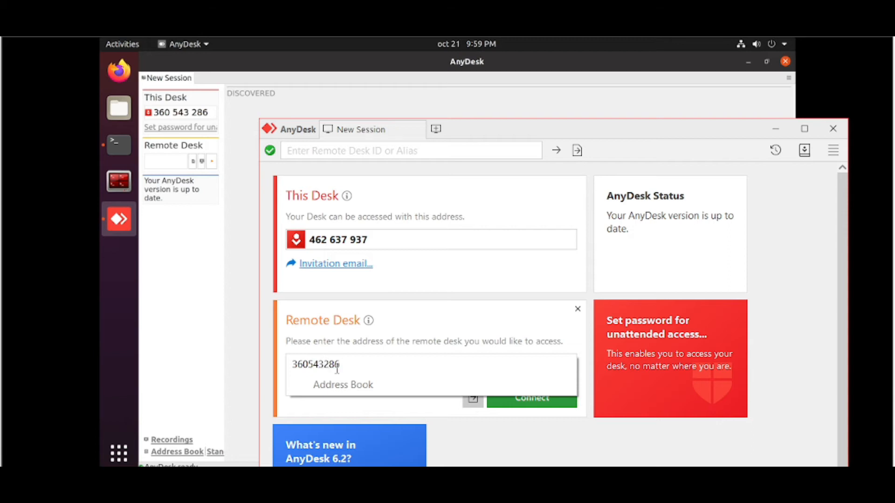
{"action": "left_click", "coordinate": [530, 398]}
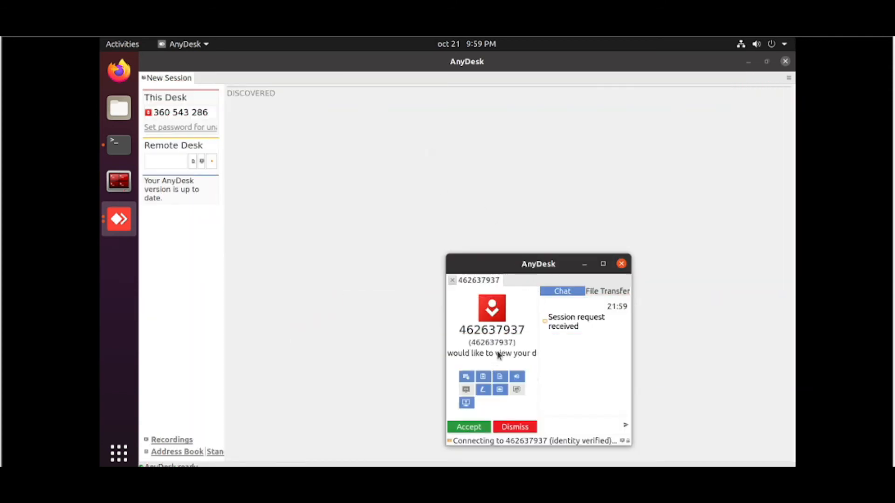
- Accept the incoming session request from 462637937 on the Linux side
{"action": "left_click", "coordinate": [513, 427]}
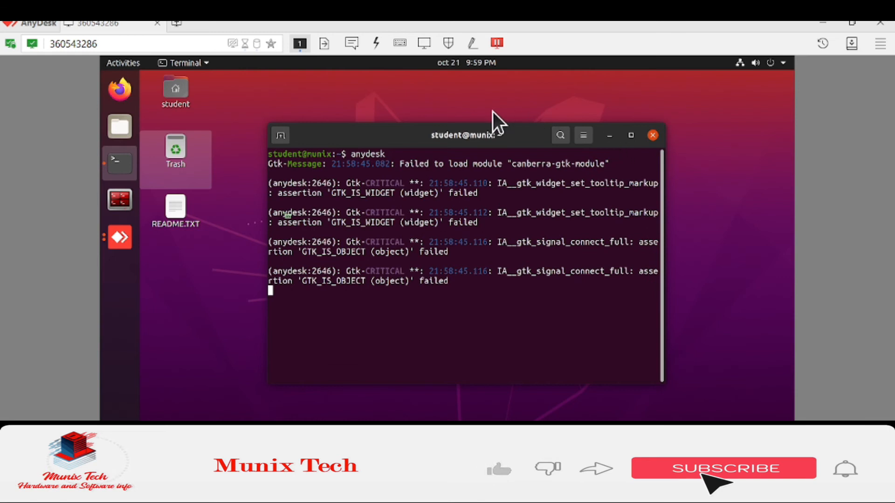
- Open a terminal in the Desktop folder from the remote desktop's context menu
{"action": "right_click", "coordinate": [497, 118]}
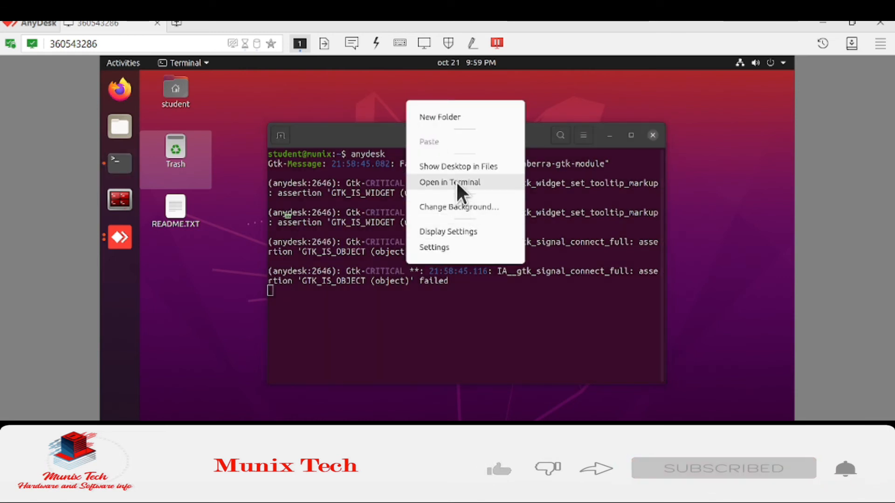
{"action": "left_click", "coordinate": [449, 182]}
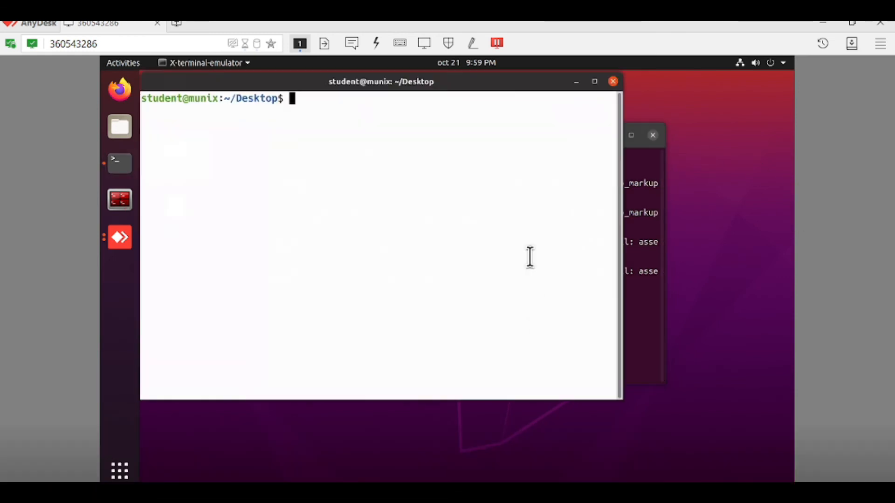